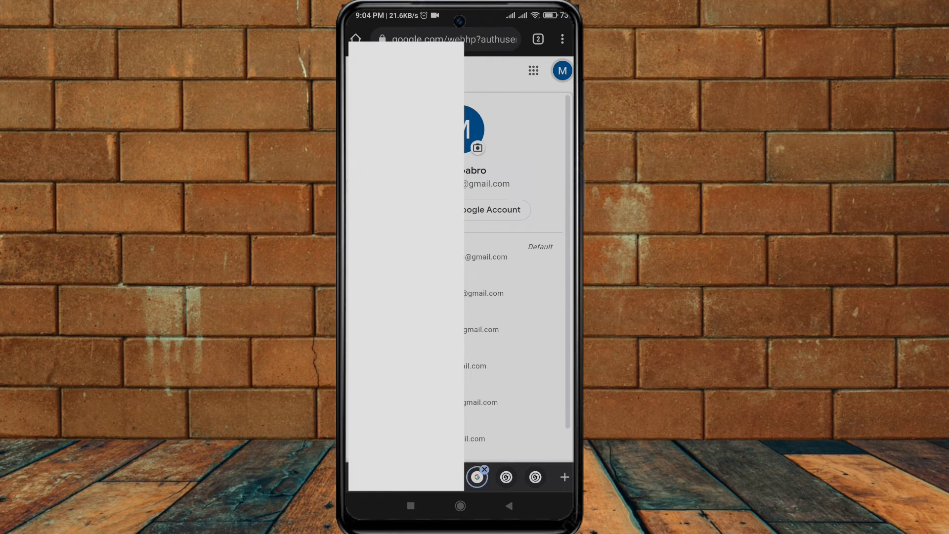
- From Google Search, open 'Manage your Google Account' via the profile avatar
scroll("down", 3)
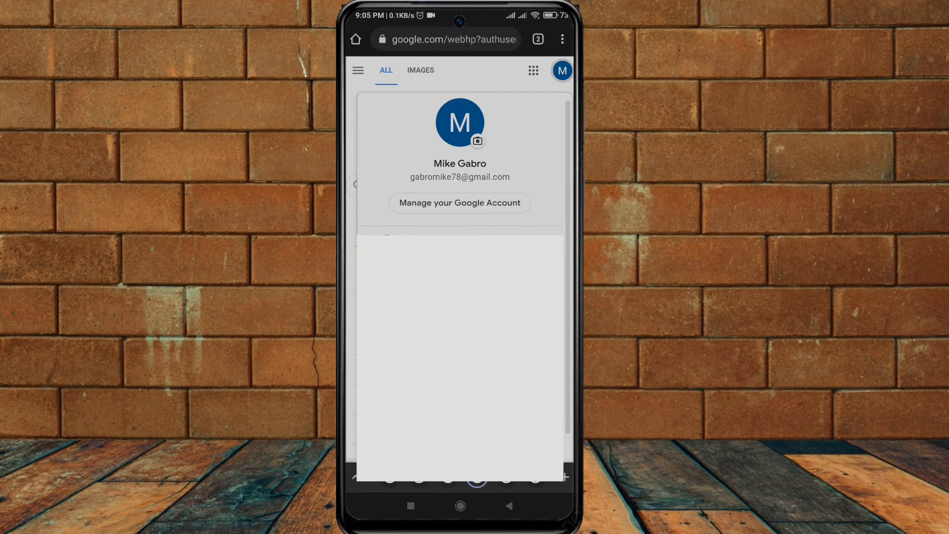
left_click(460, 203)
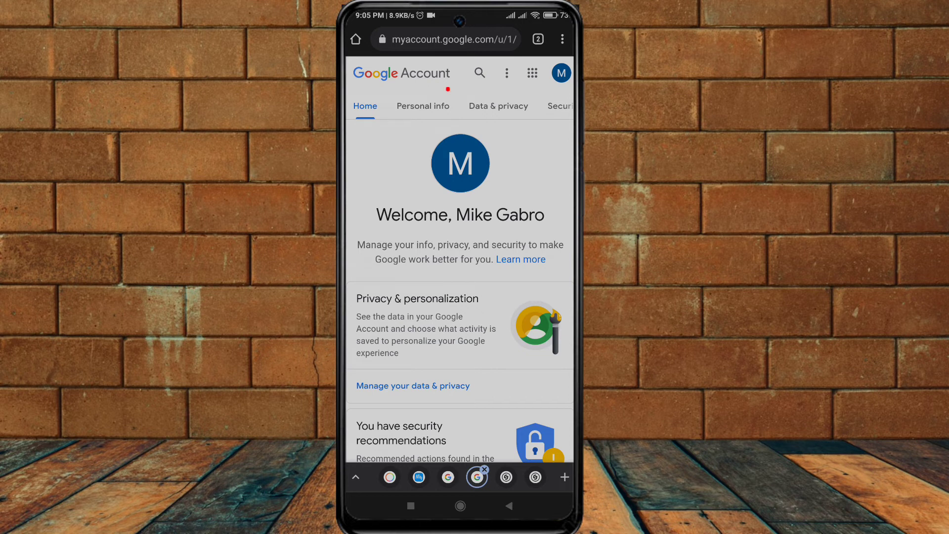
- Open Data & privacy and scroll to More options until 'Delete your Google Account' appears
left_click(498, 106)
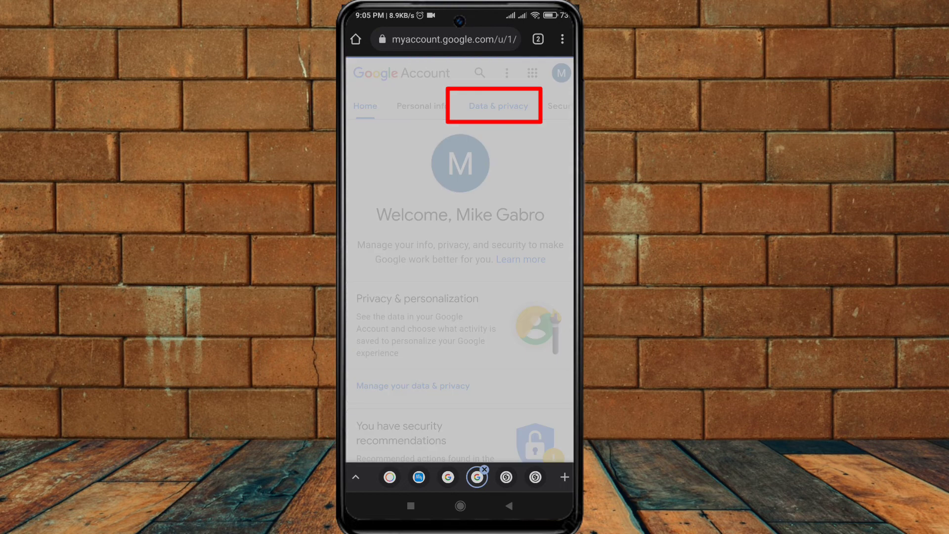
left_click(495, 106)
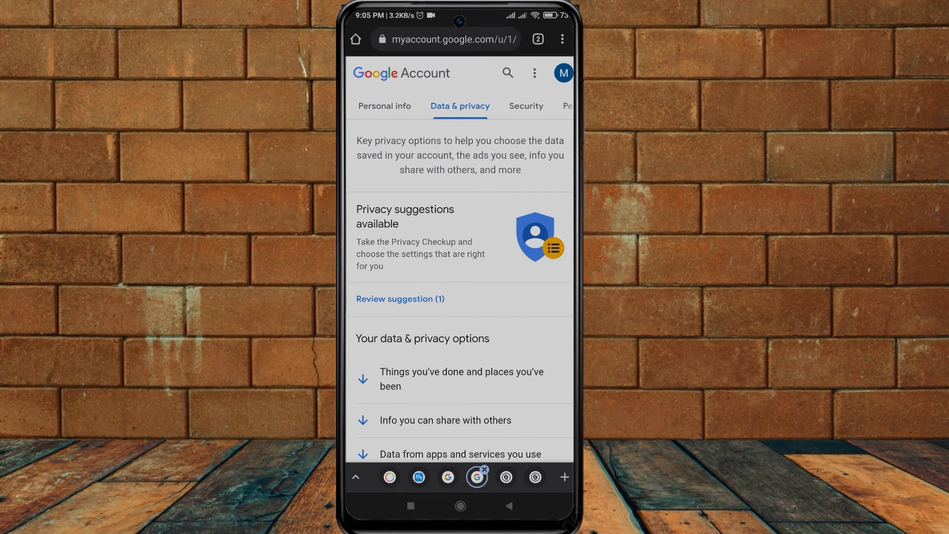
scroll("down", 3)
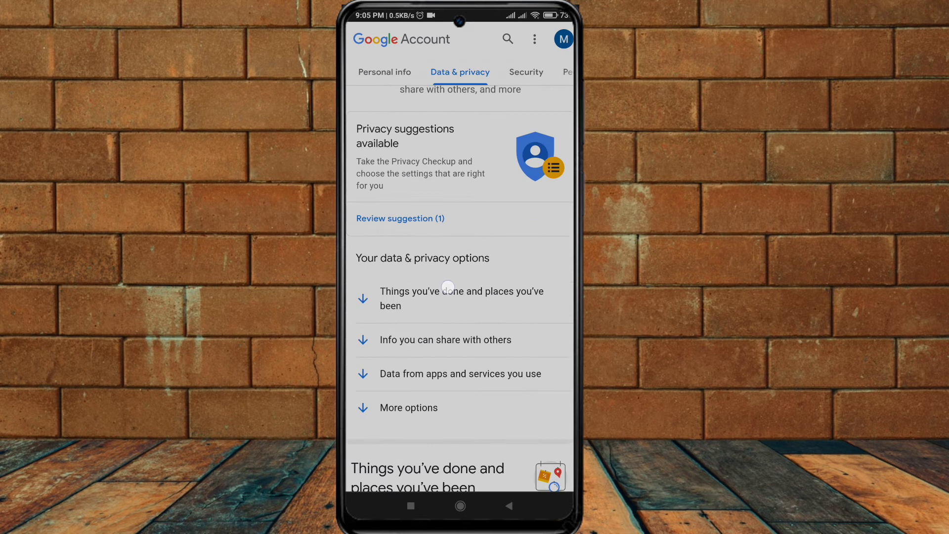
scroll("down", 3)
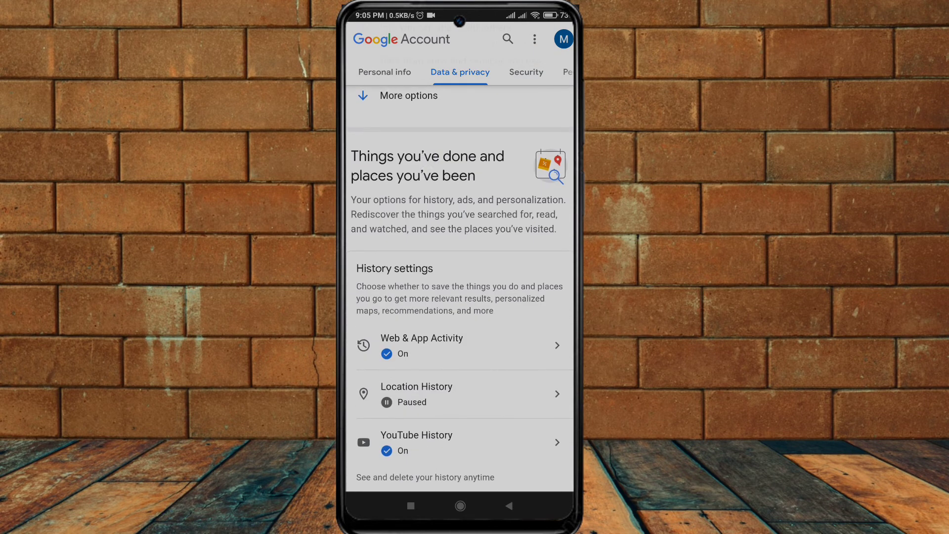
scroll("down", 3)
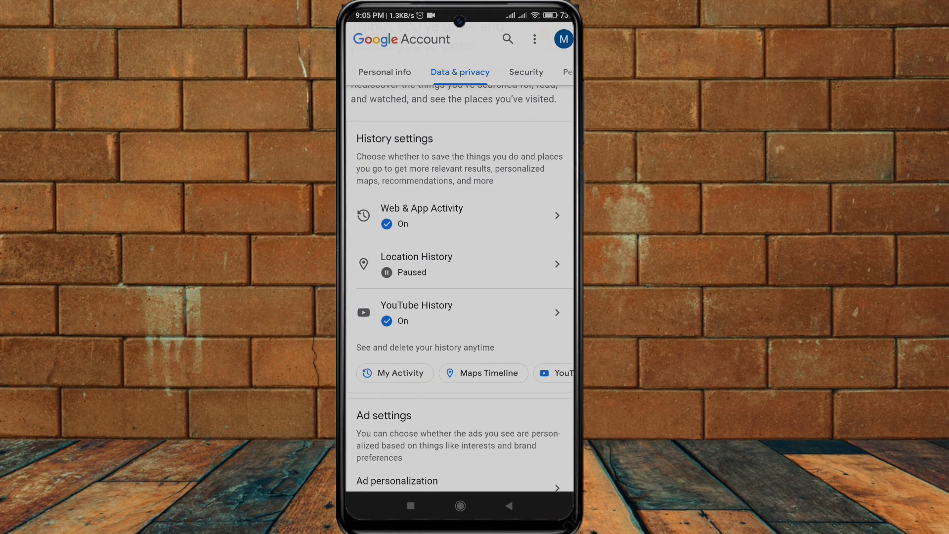
scroll("down", 3)
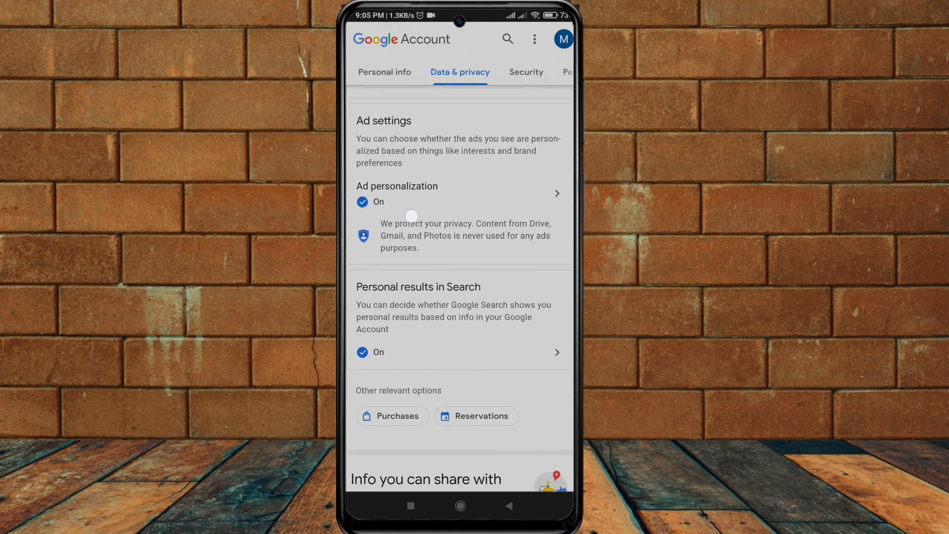
scroll("down", 3)
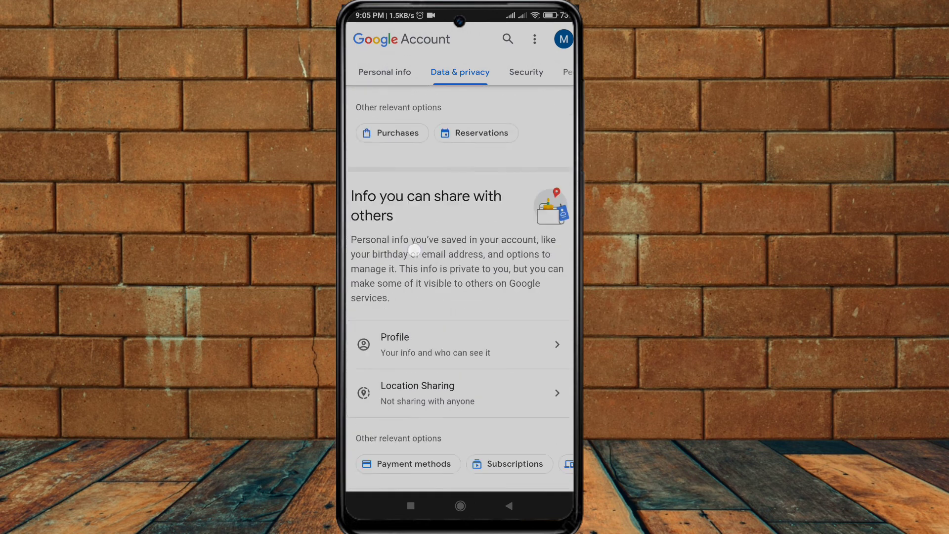
scroll("down", 3)
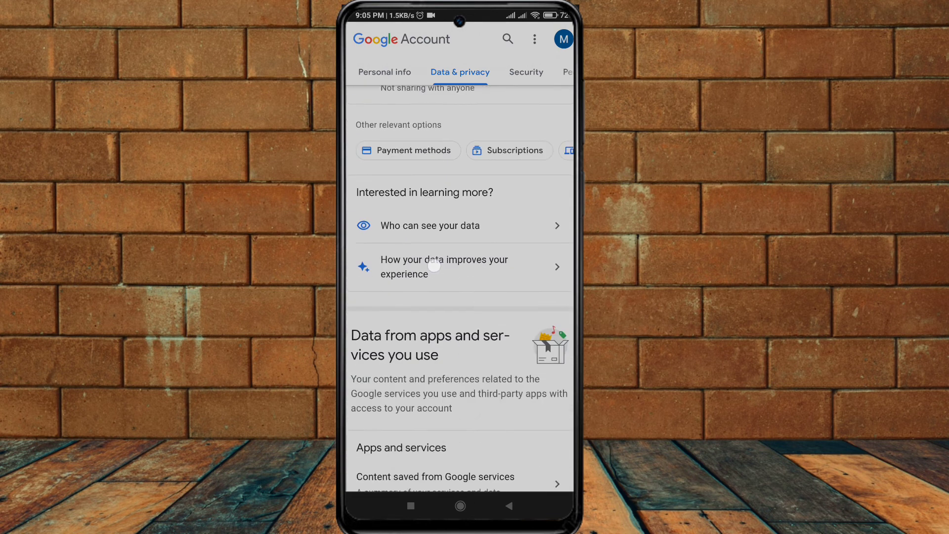
scroll("down", 3)
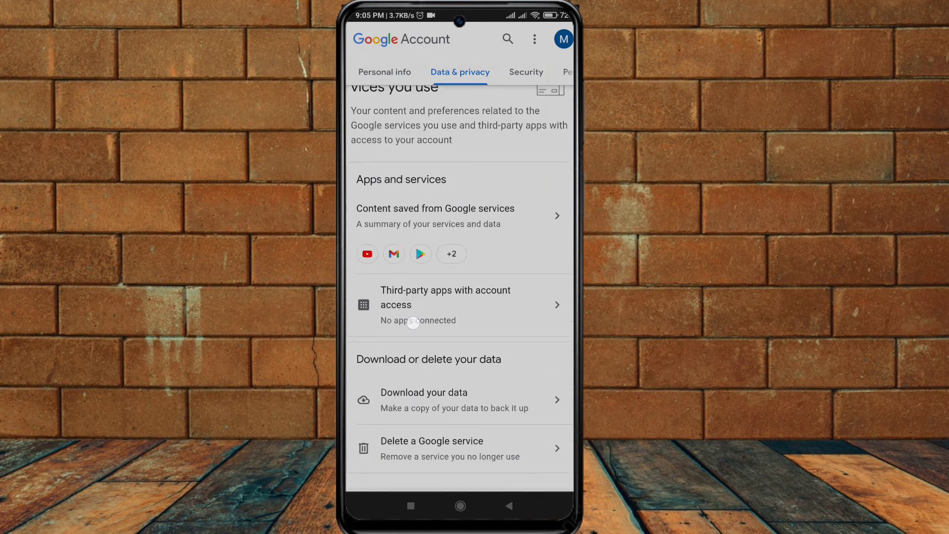
scroll("down", 3)
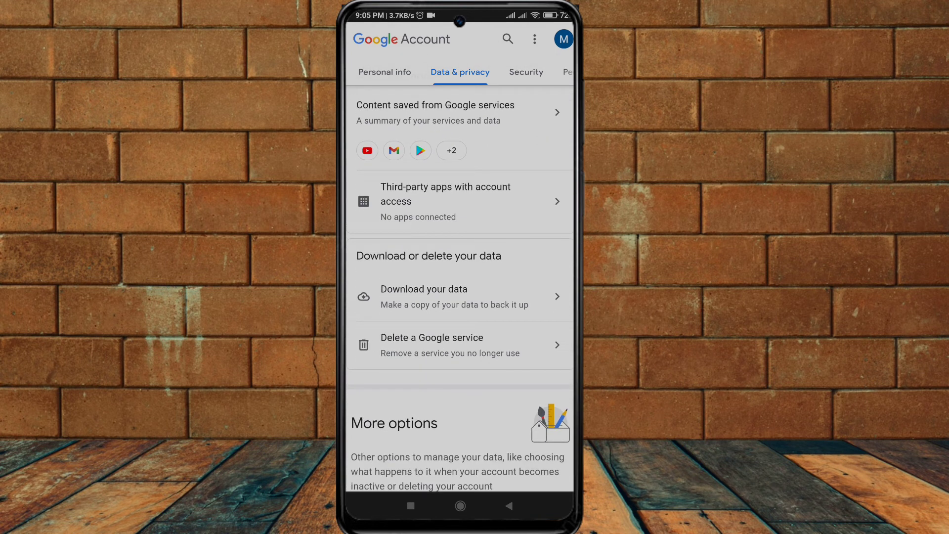
scroll("down", 3)
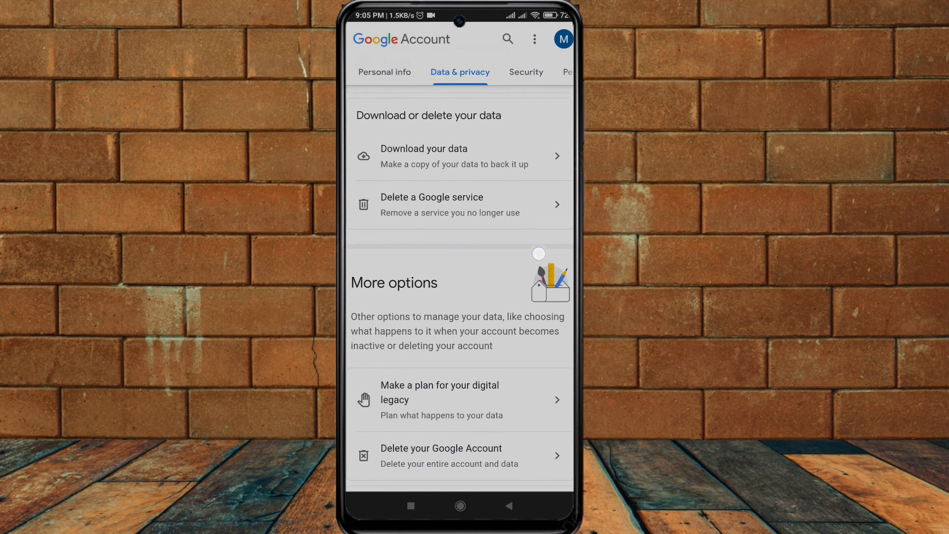
scroll("down", 3)
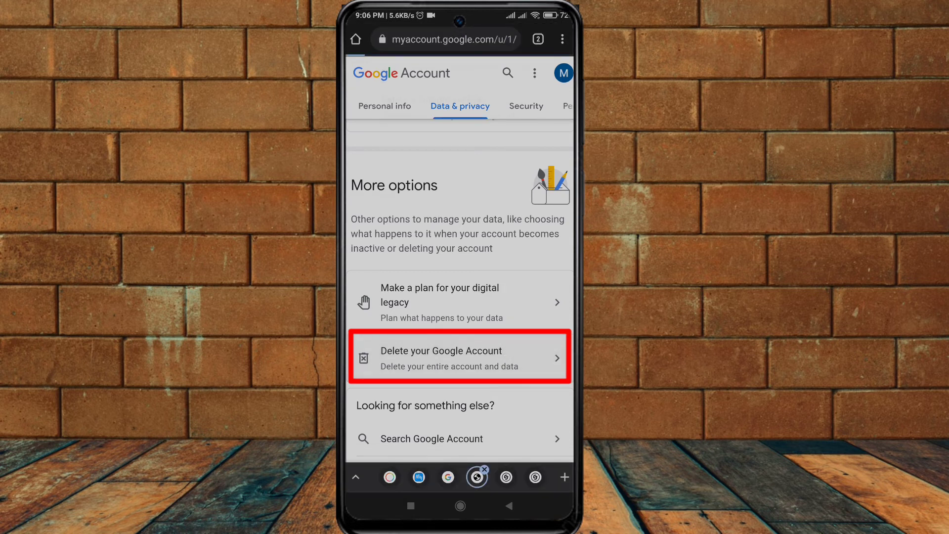
- Choose 'Delete your Google Account' and verify identity by entering the account password
left_click(458, 358)
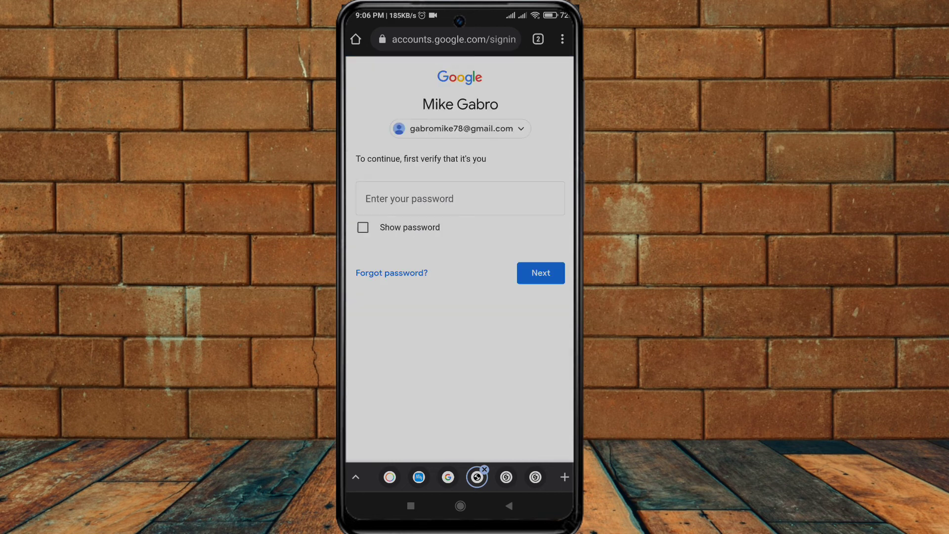
left_click(460, 198)
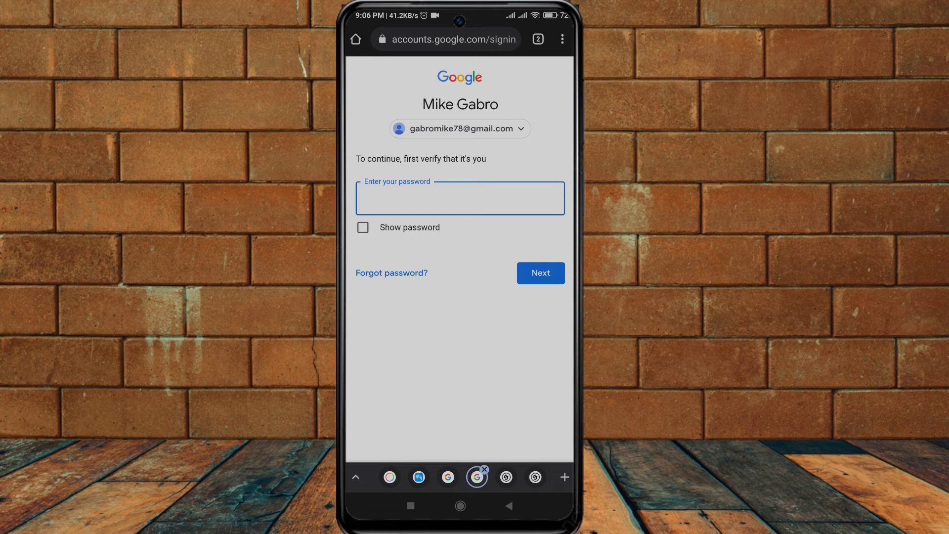
left_click(460, 198)
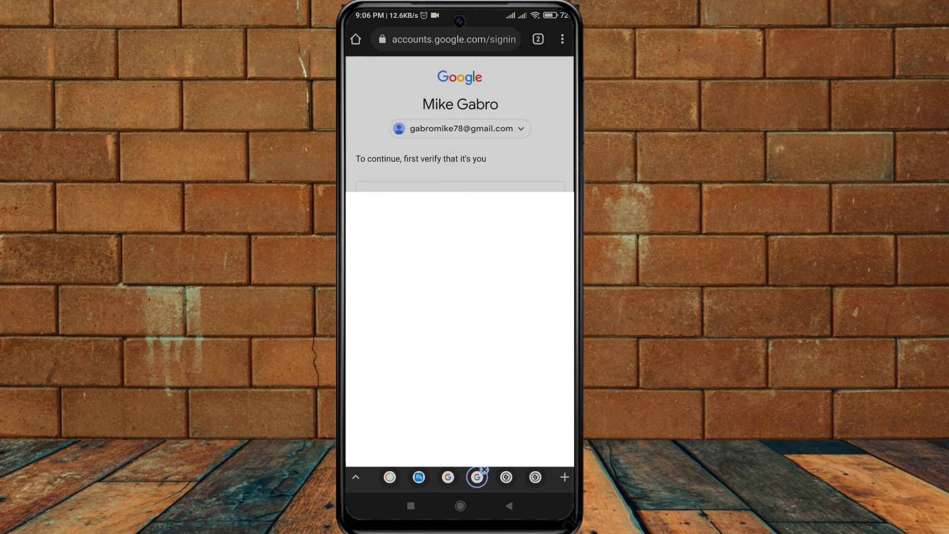
left_click(459, 191)
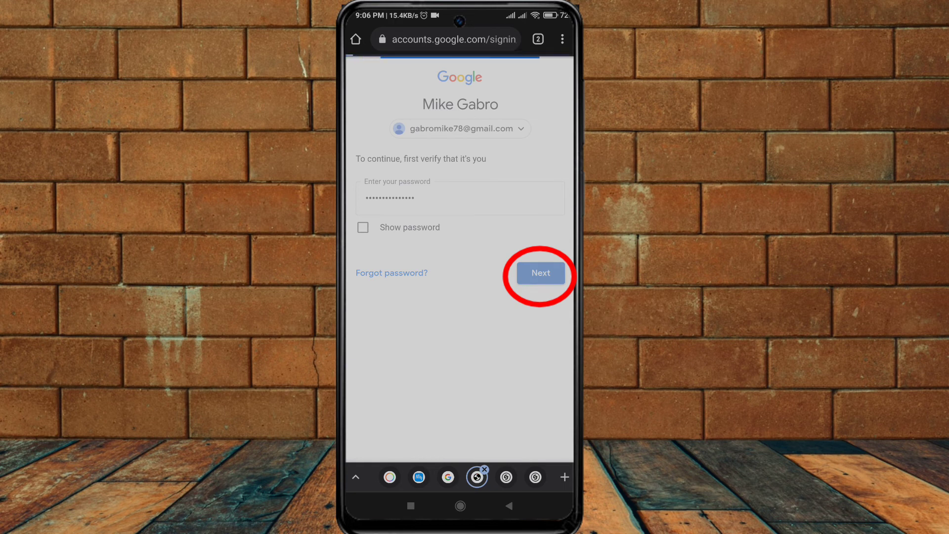
left_click(541, 273)
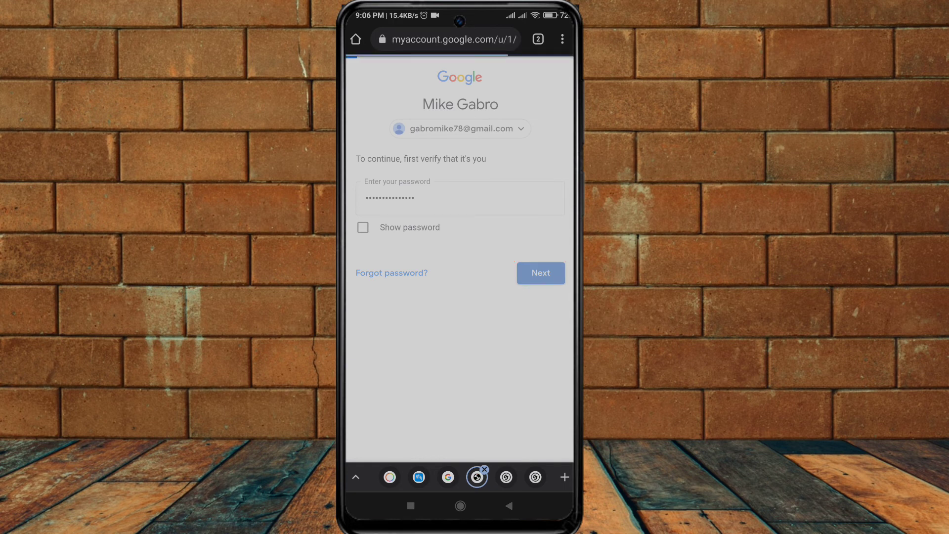
left_click(541, 273)
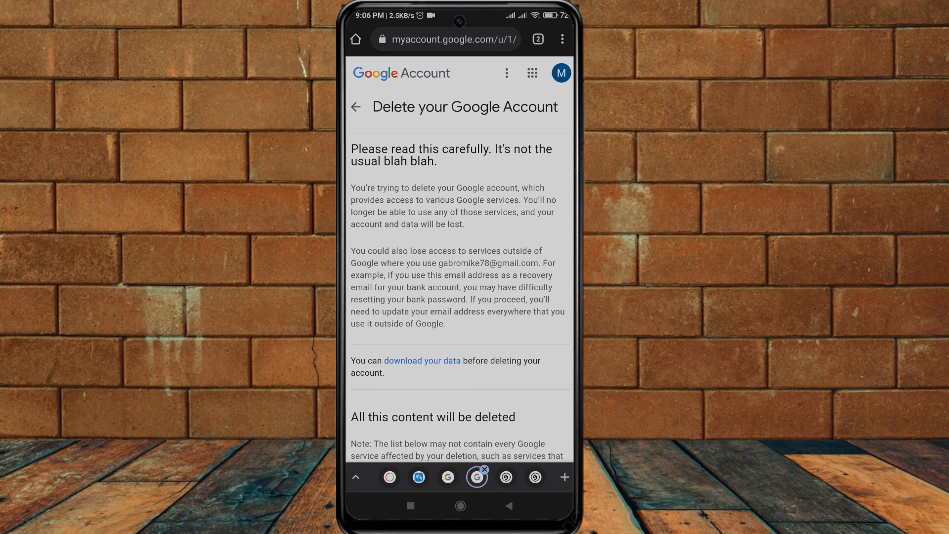
- Scroll through the list of services and data to be deleted down to the acknowledgement checkboxes
scroll("down", 3)
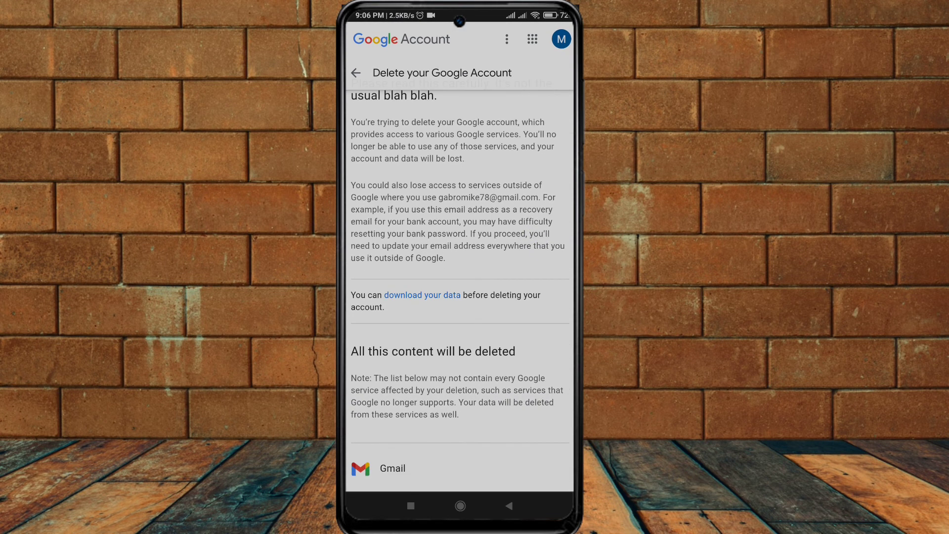
scroll("down", 3)
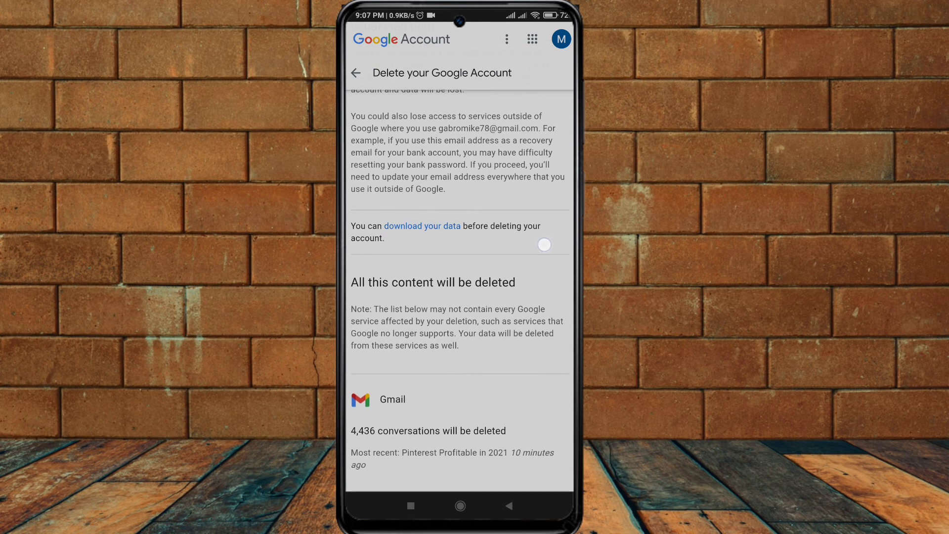
scroll("down", 3)
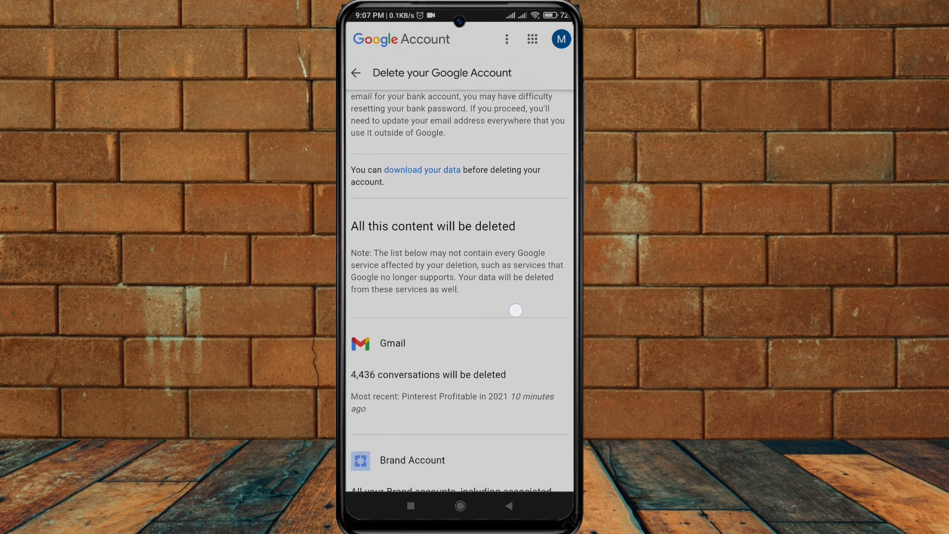
scroll("down", 3)
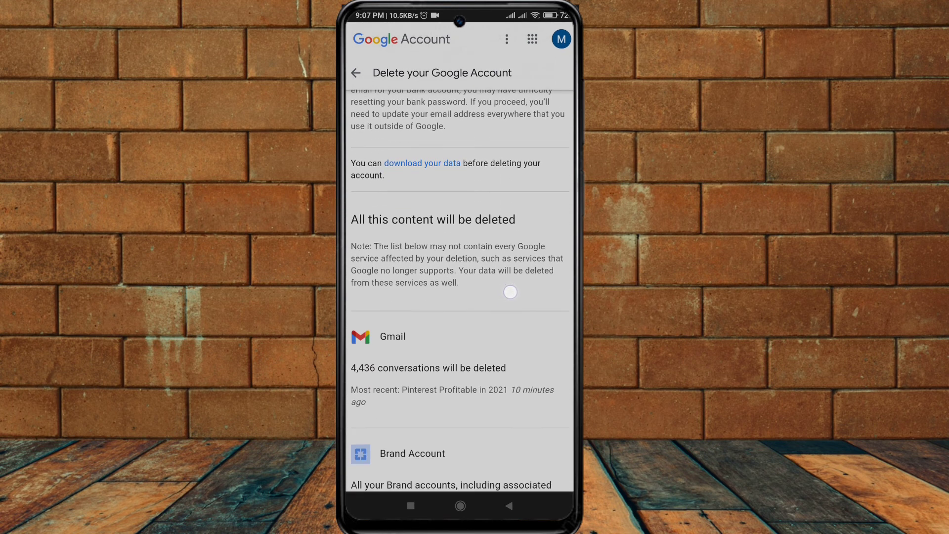
scroll("down", 3)
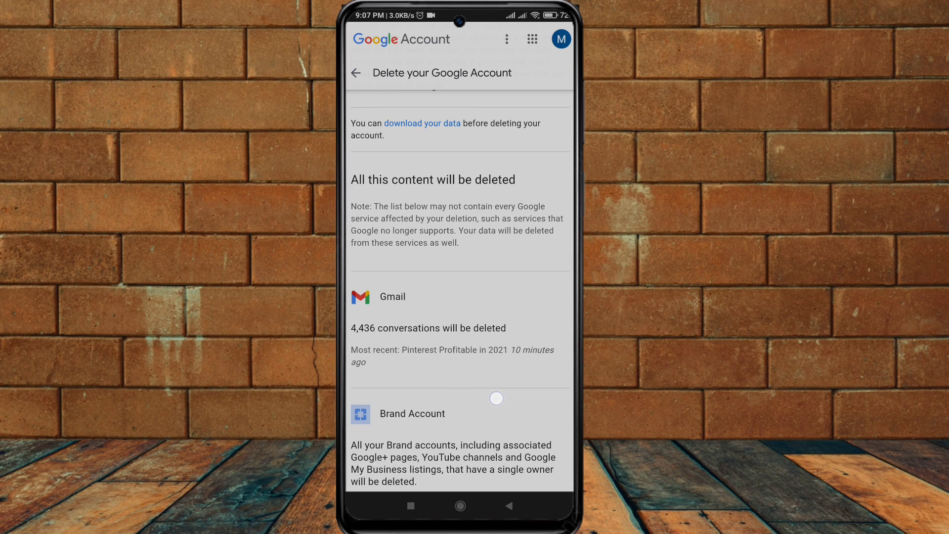
scroll("down", 3)
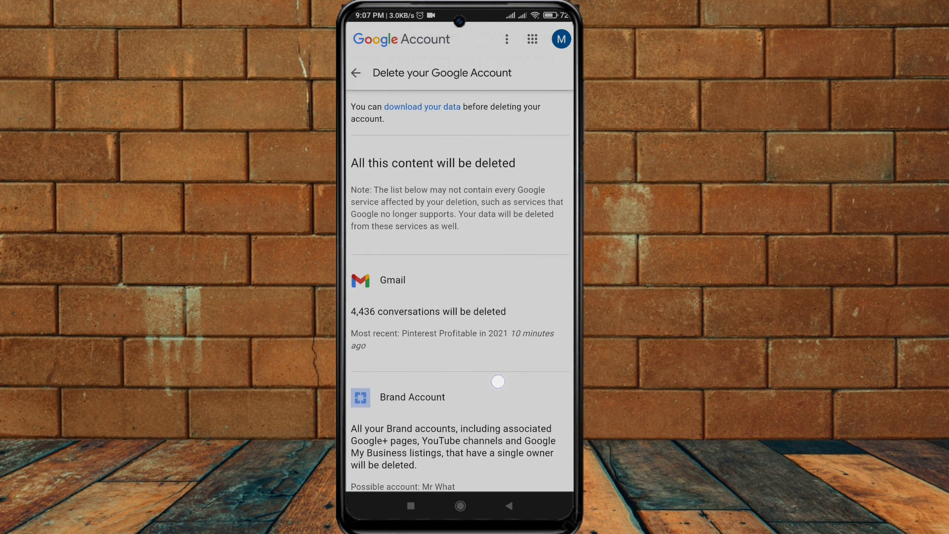
scroll("down", 3)
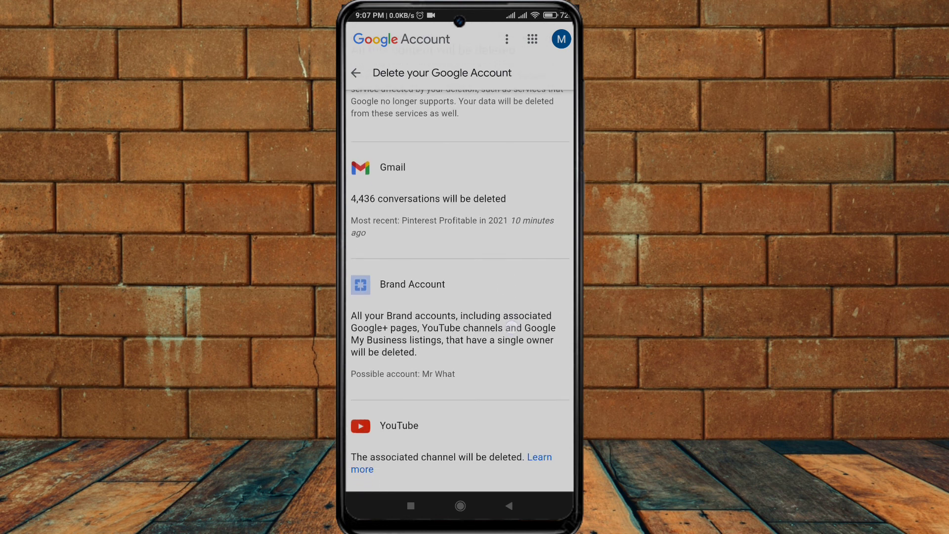
scroll("down", 3)
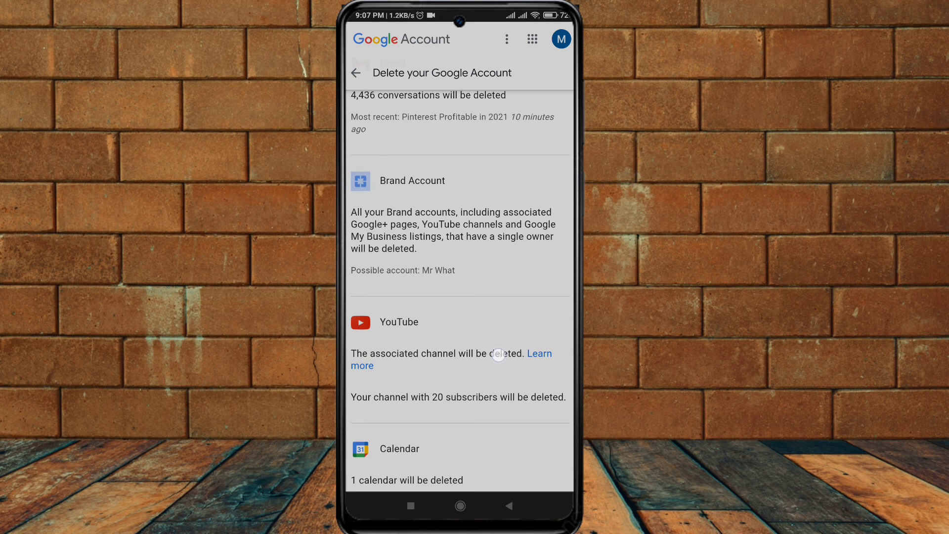
scroll("down", 3)
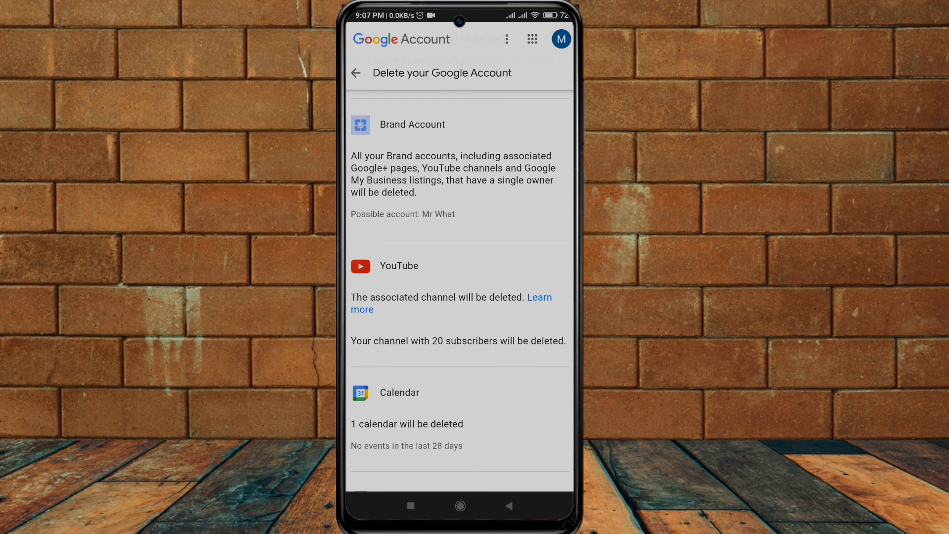
scroll("down", 3)
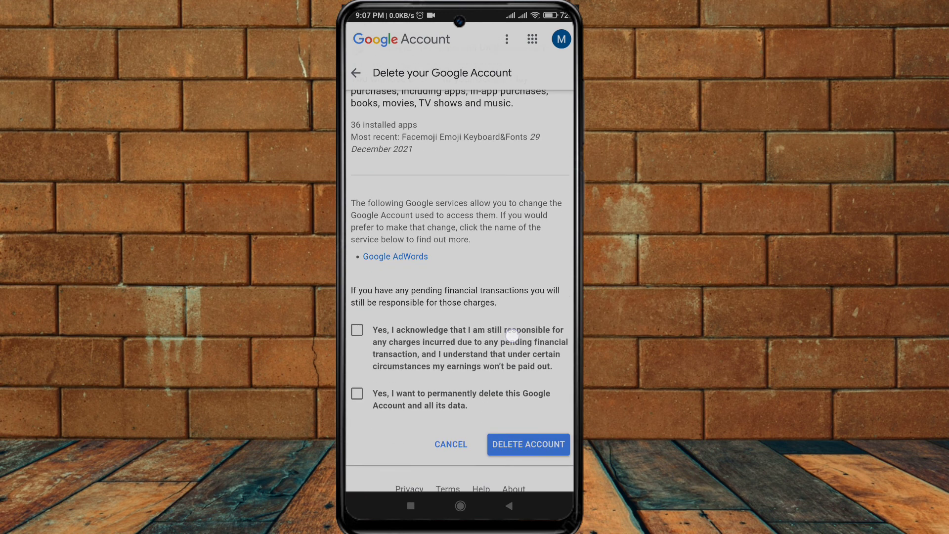
- Tick the pending-charges and permanent-deletion acknowledgement checkboxes
scroll("down", 3)
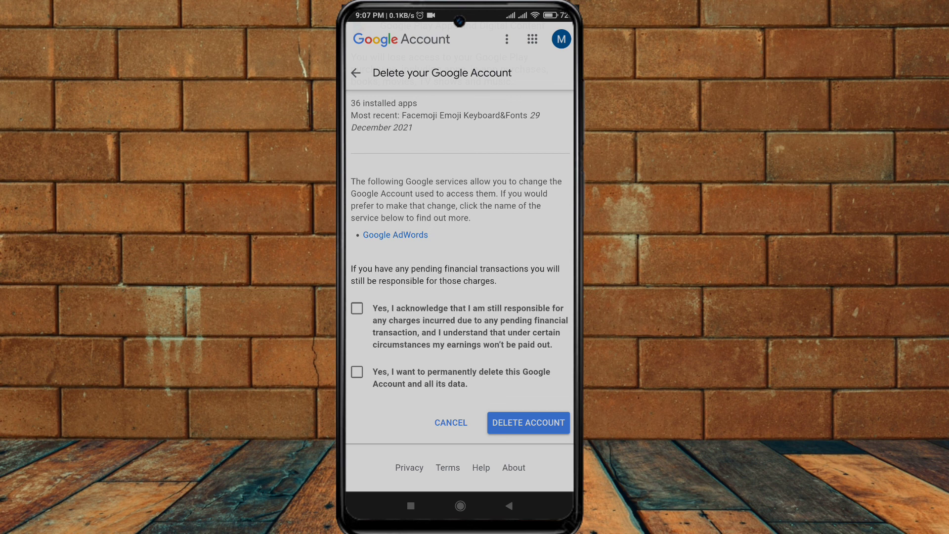
left_click(357, 309)
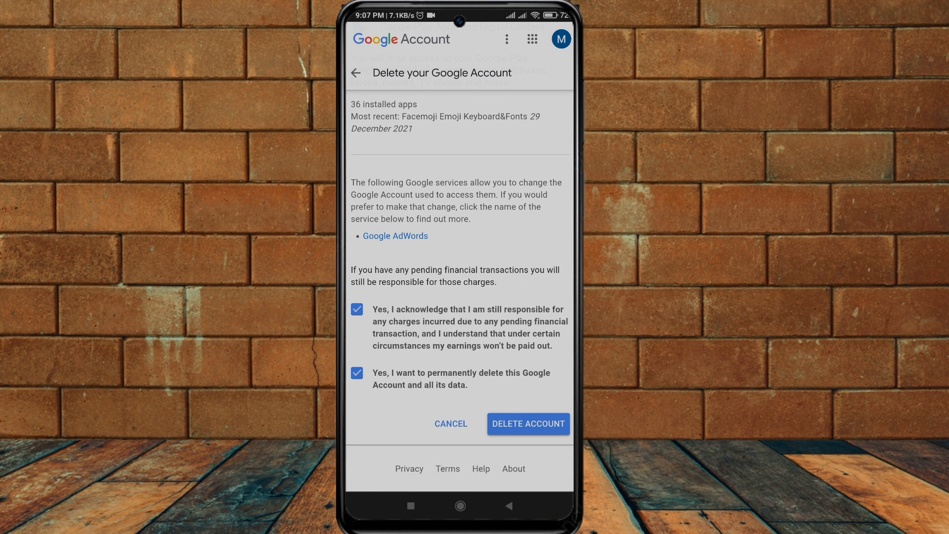
left_click(529, 424)
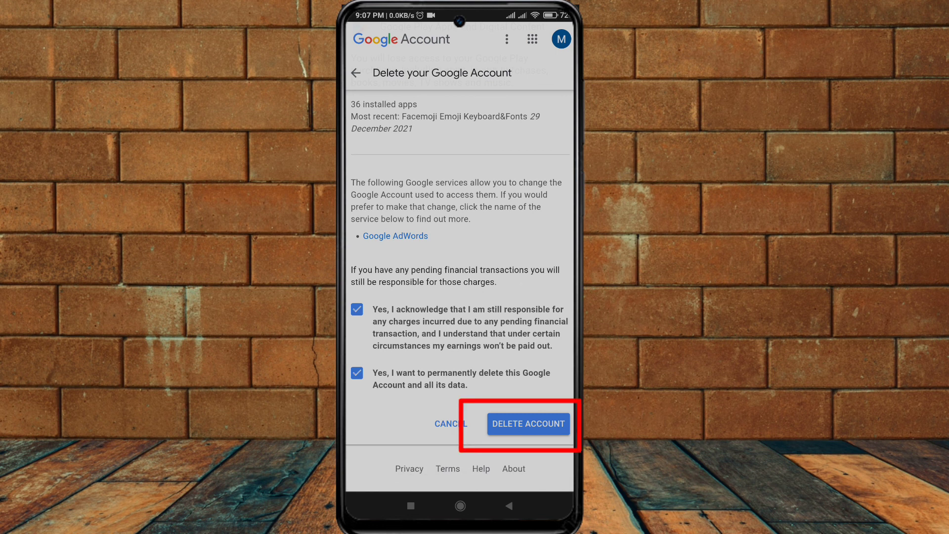